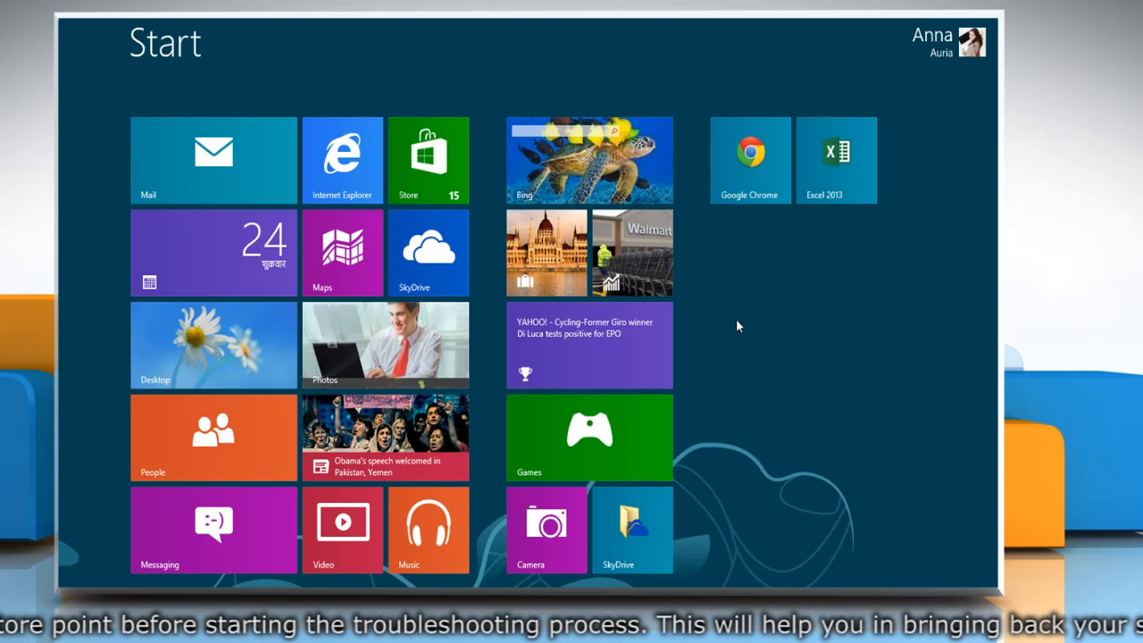
Search 'system restore point' under Settings and choose 'Create a restore point'.
text(system restore point)
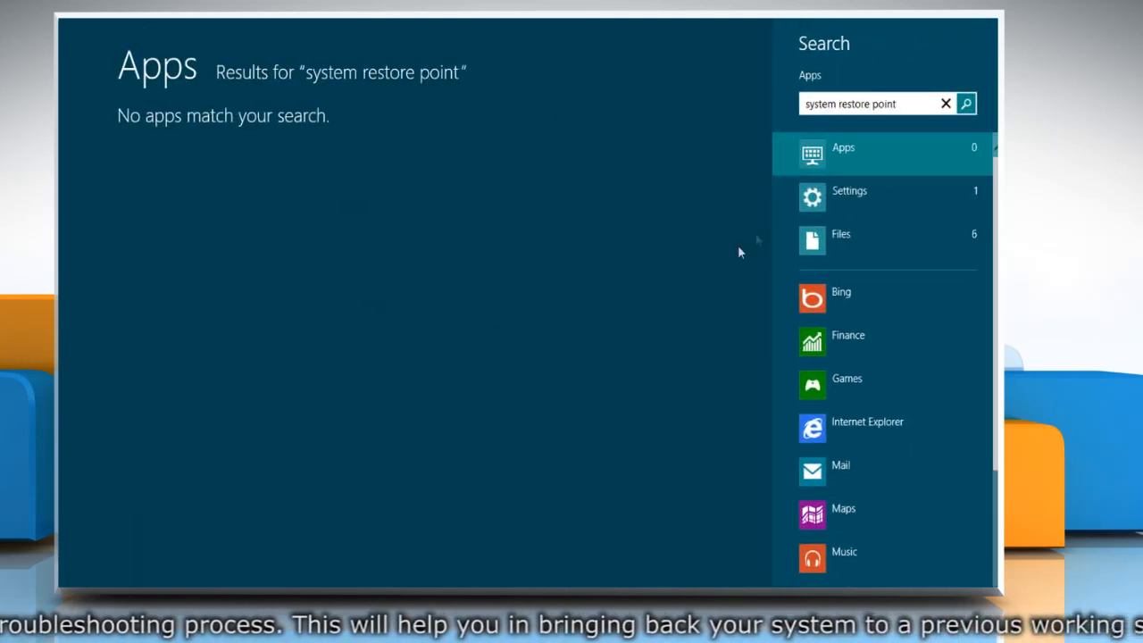
click(849, 190)
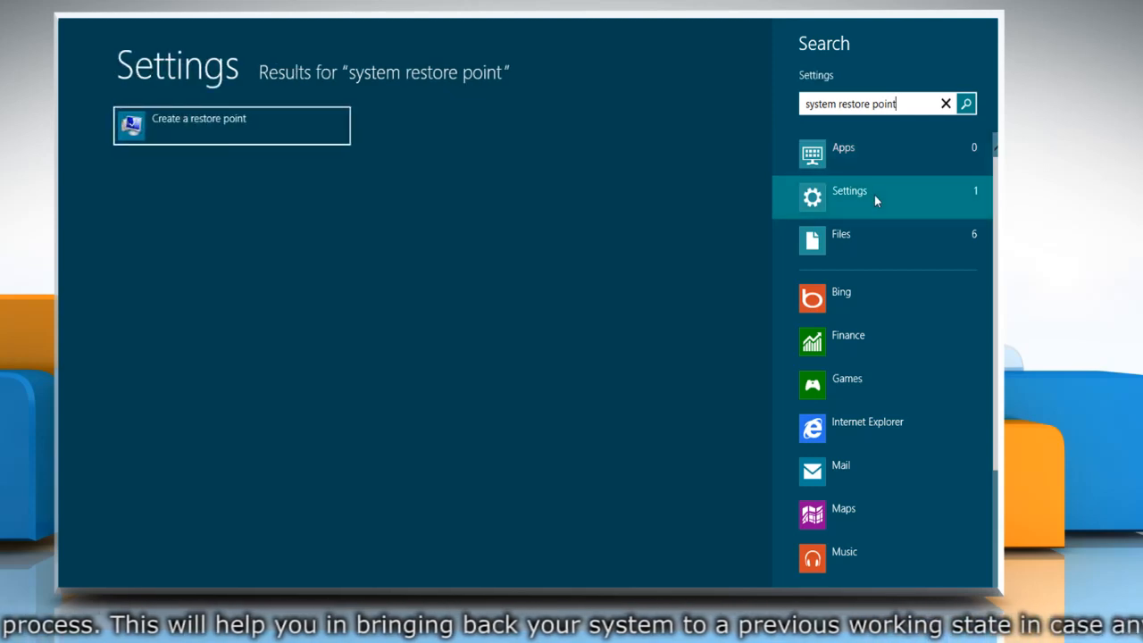
mouse_move(379, 154)
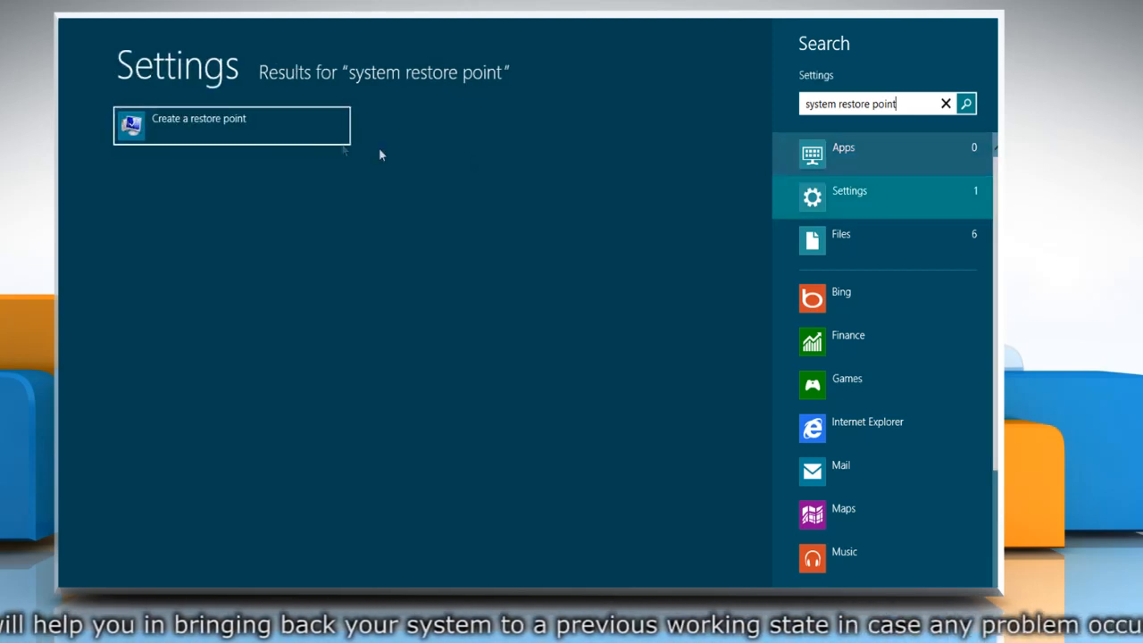
click(232, 125)
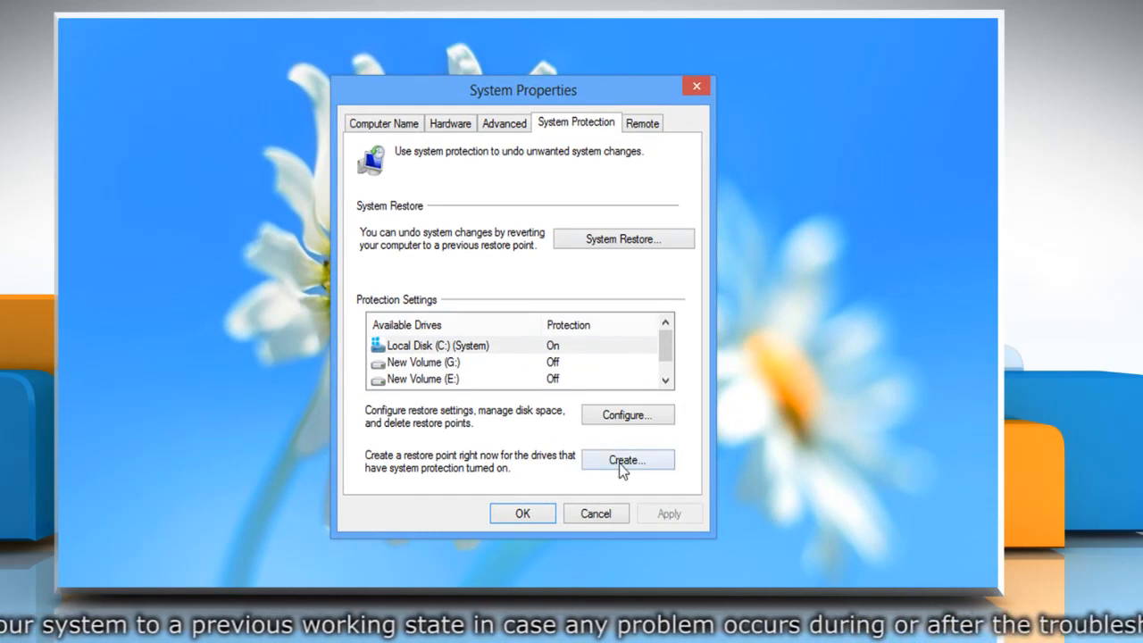
Create a restore point described as 'My Restore Point' and dismiss the success message.
click(627, 460)
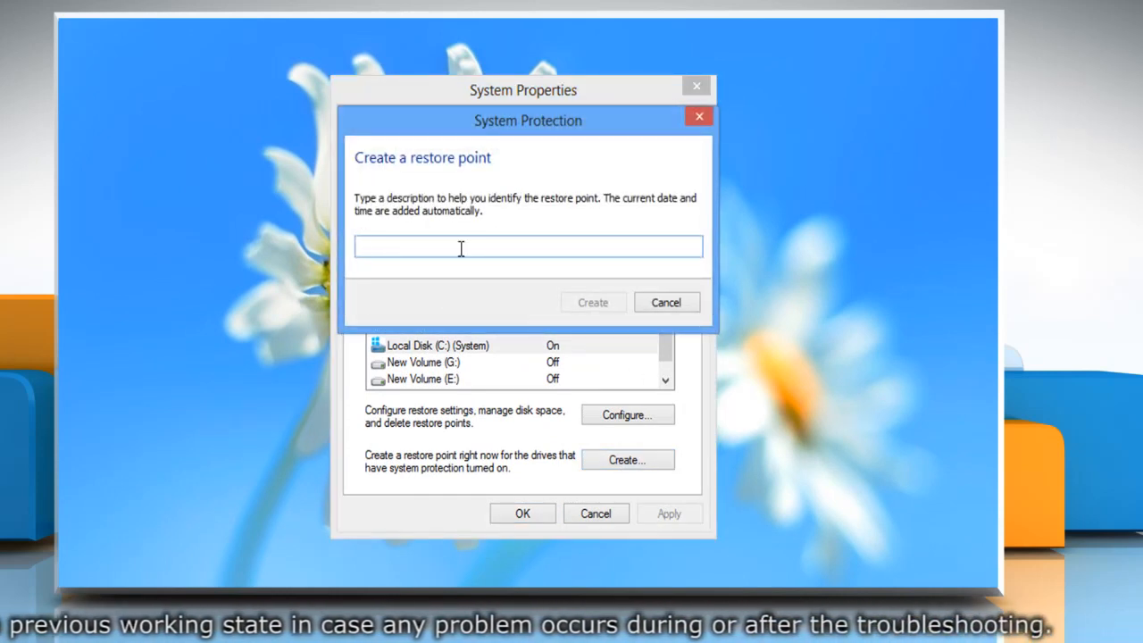
text(My Restore Point)
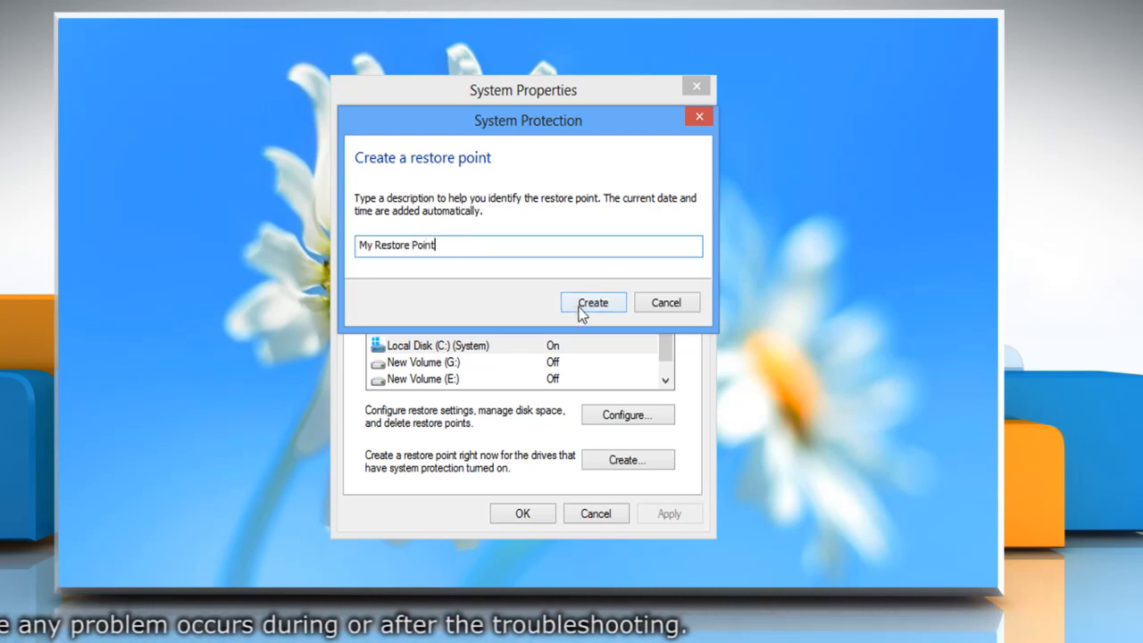
click(593, 302)
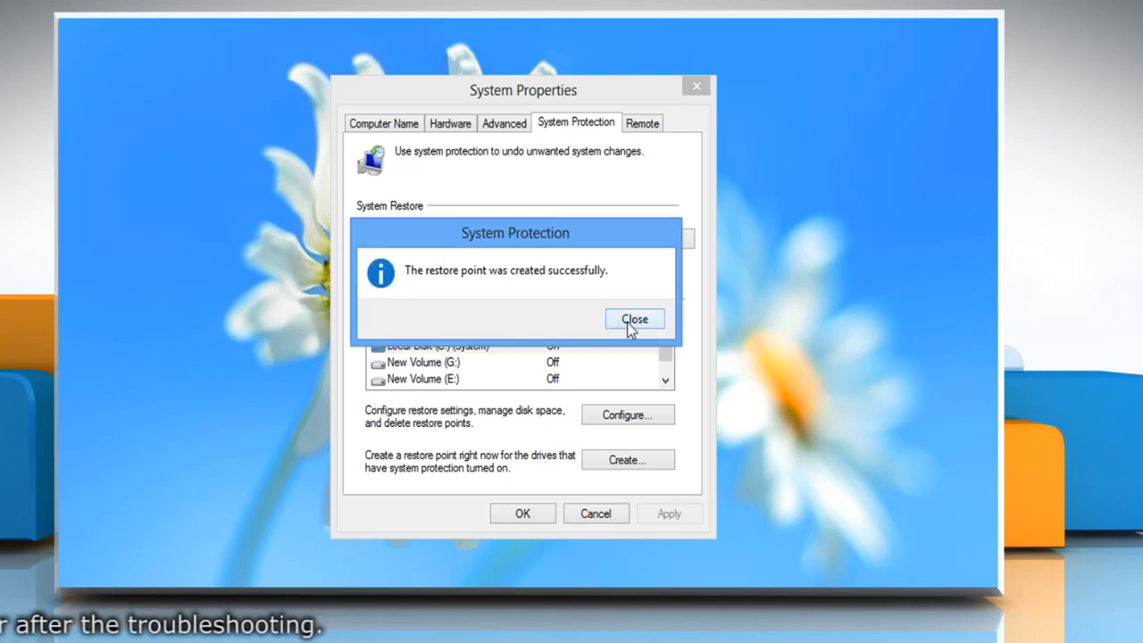
click(634, 318)
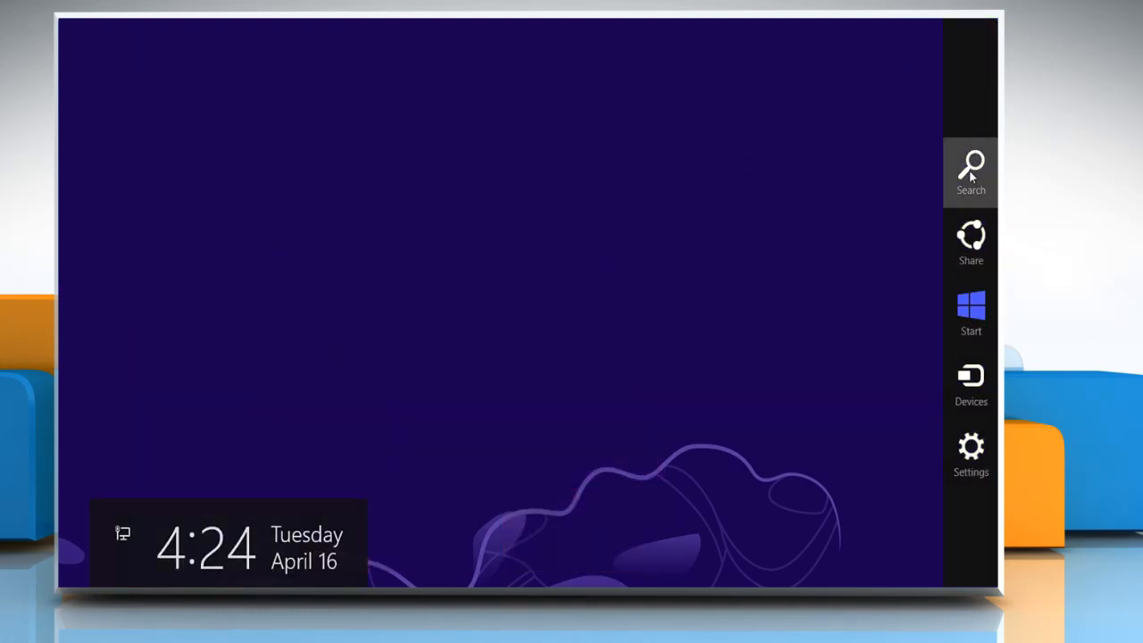
Search 'command prompt' and run the Command Prompt result as administrator.
click(972, 170)
text(command prompt)
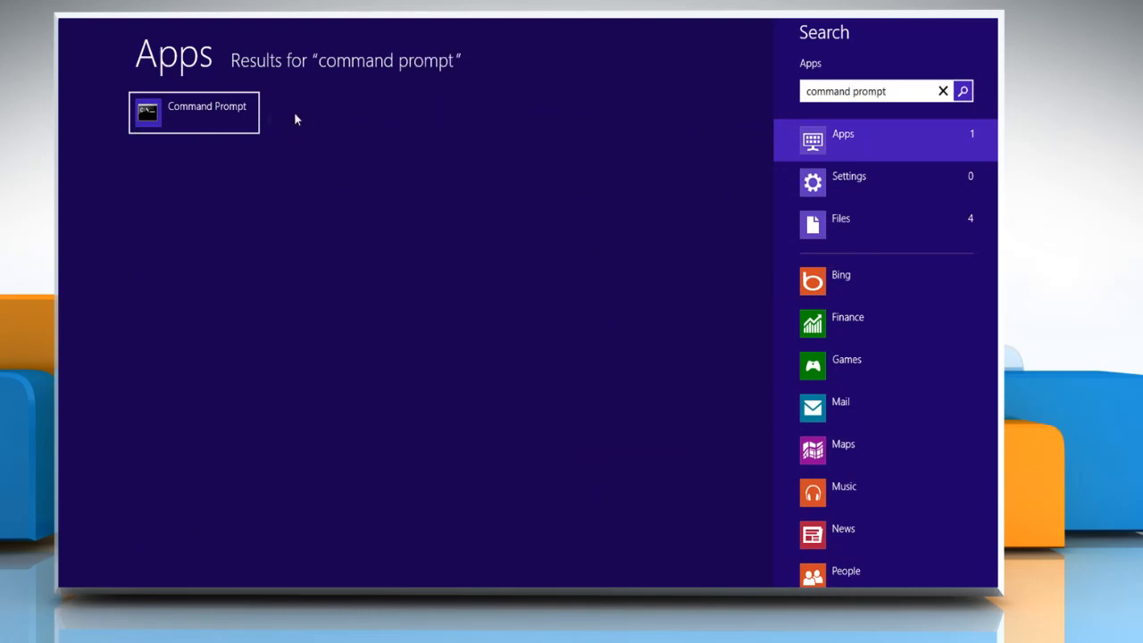
right_click(192, 111)
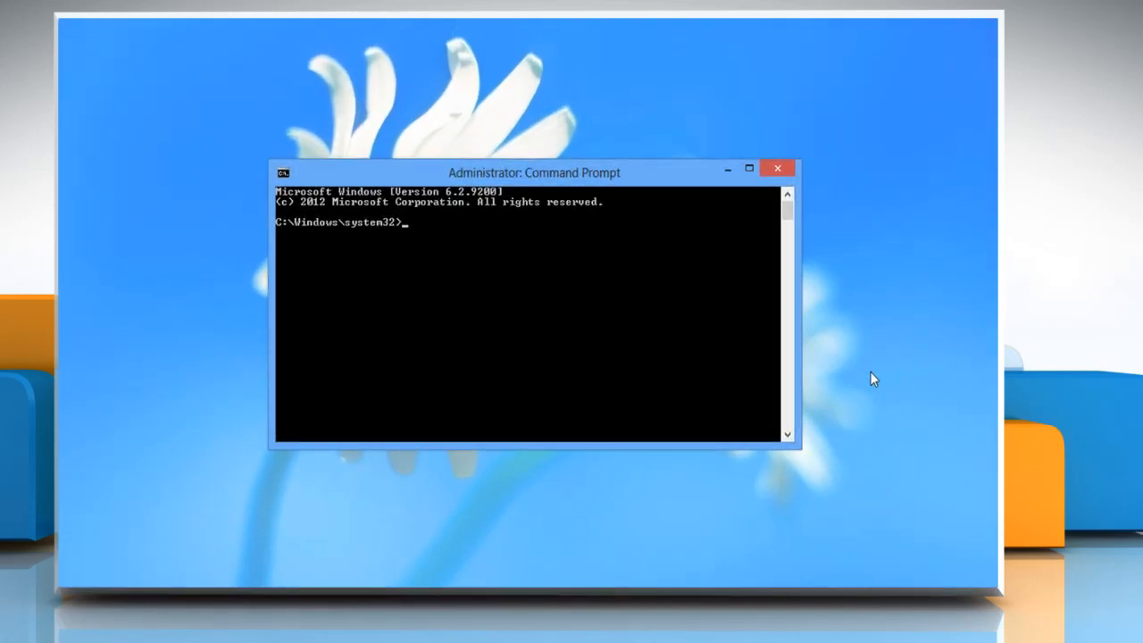
Run DISM.exe /Online /Cleanup-image /Scanhealth, finding no component store corruption.
text(DISM.exe)
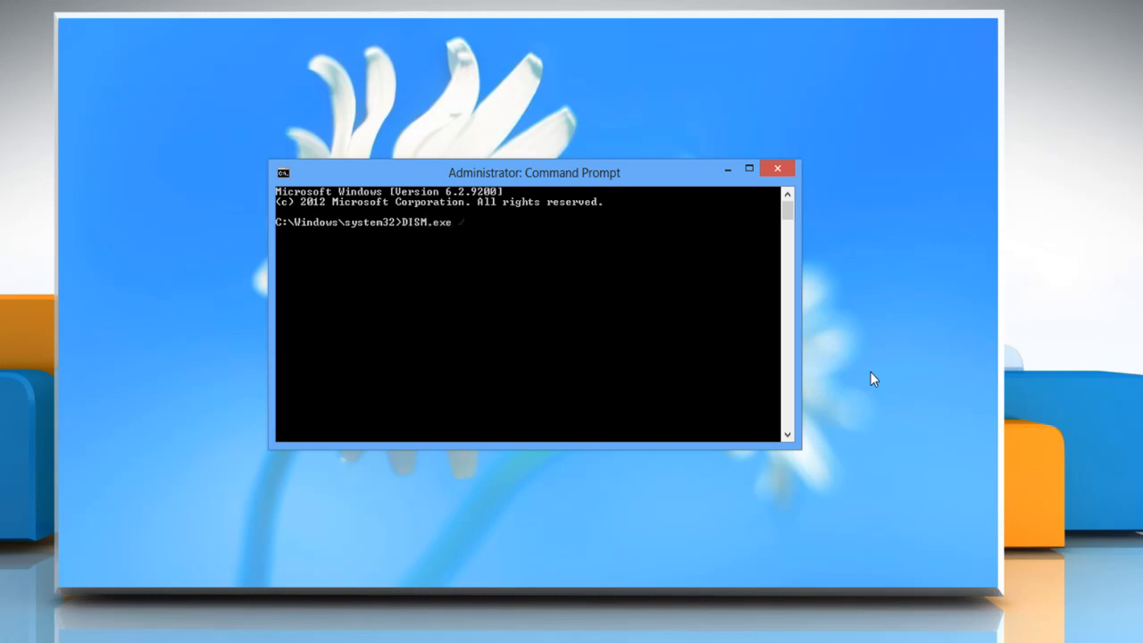
text(/Online /C)
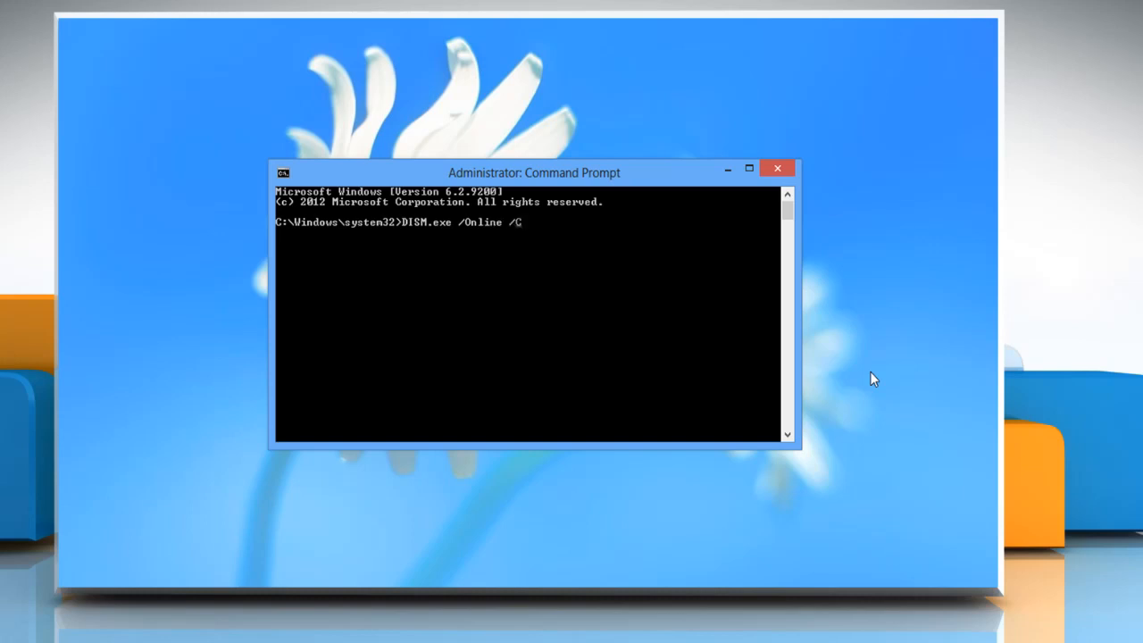
text(leanup-image /Scanhealth)
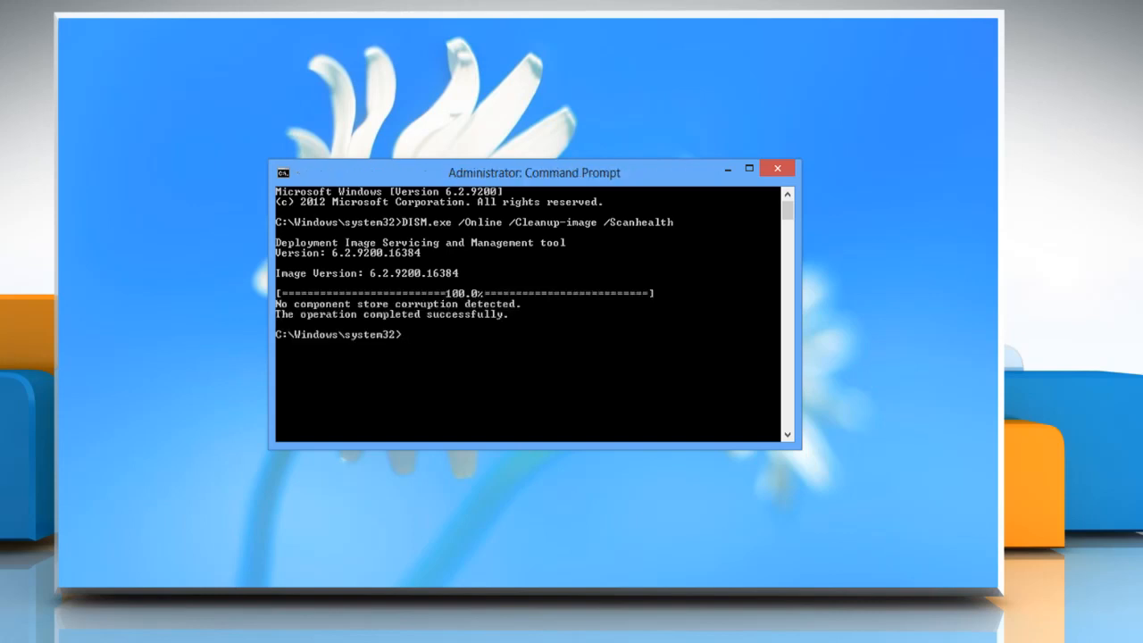
text(DISM.exe)
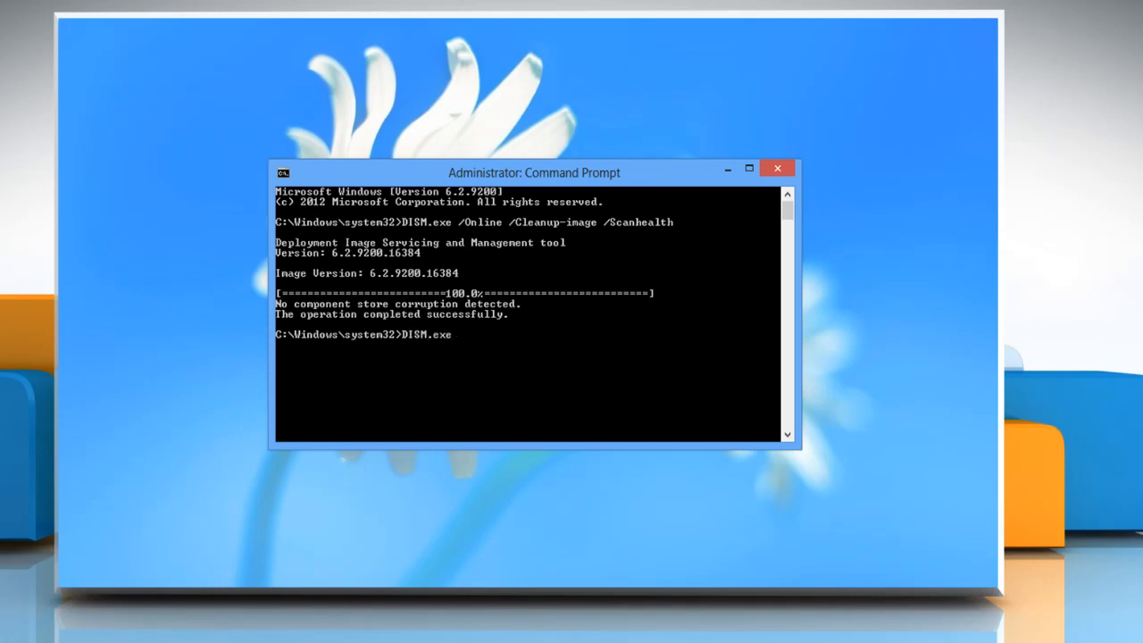
Run DISM.exe /Online /Cleanup-image /Restorehealth to completion, then exit the console.
text(/Online /Cleanup)
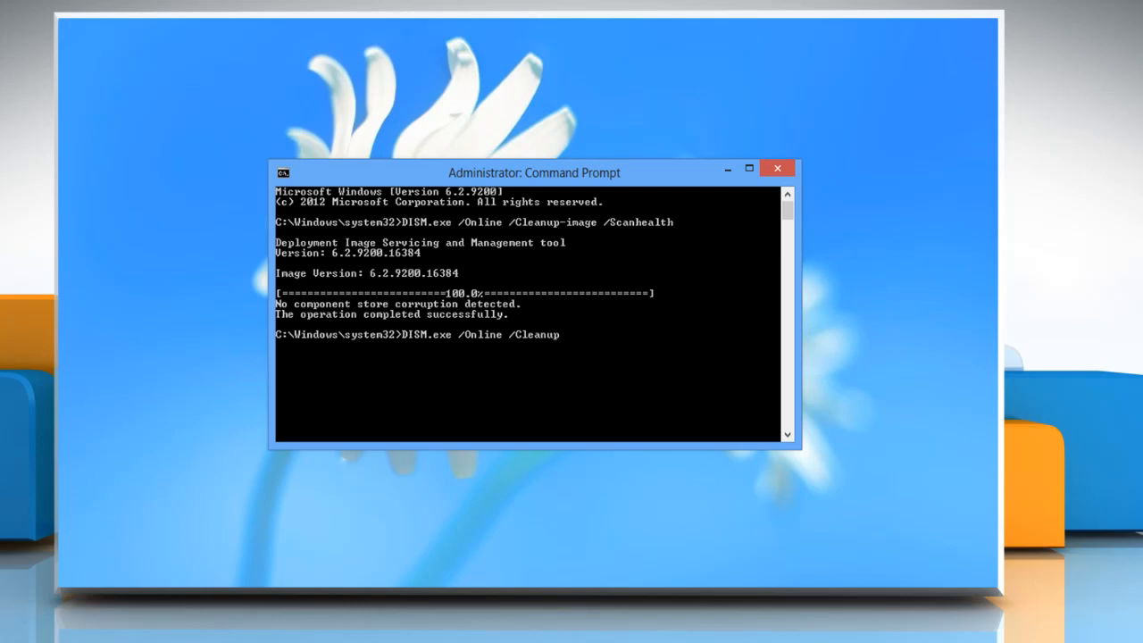
text(-image /)
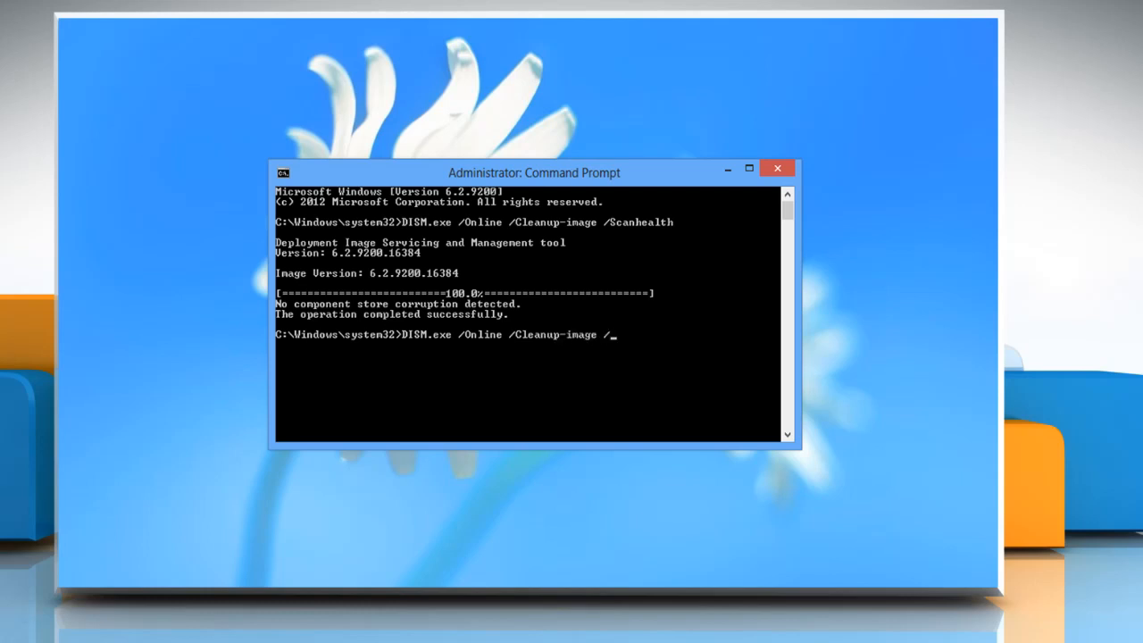
text(Restoreh)
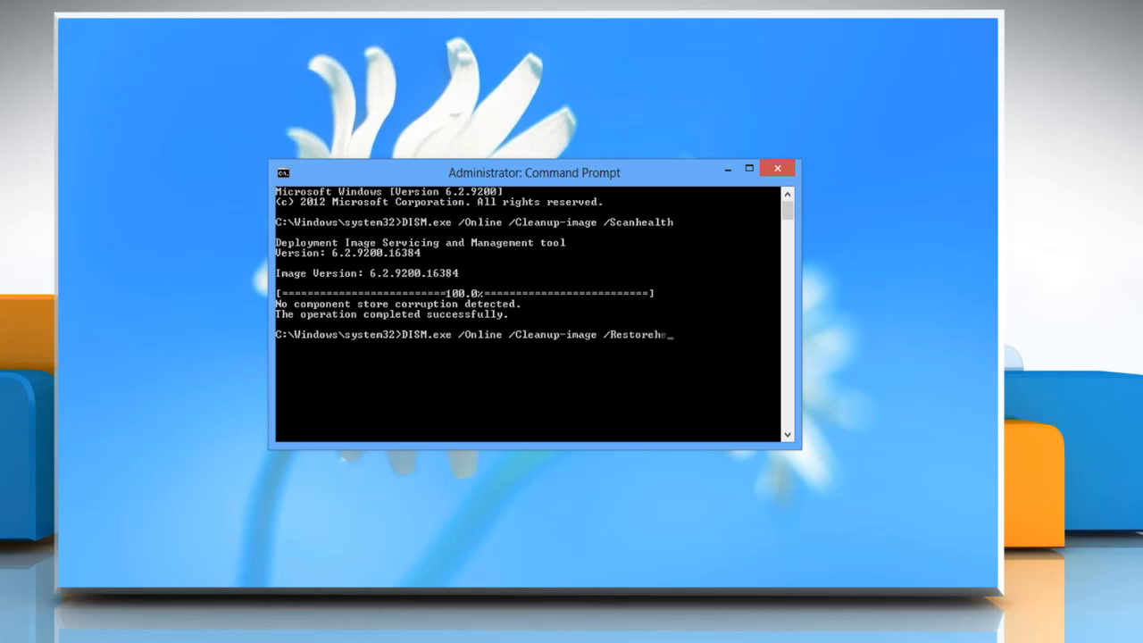
text(ealth)
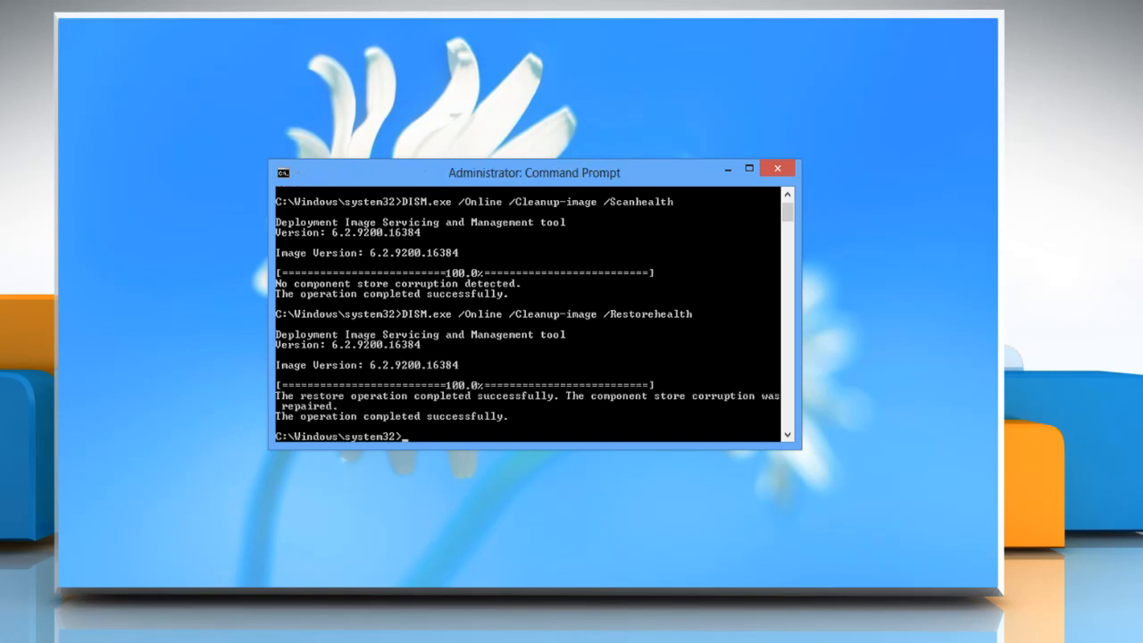
text(exit)
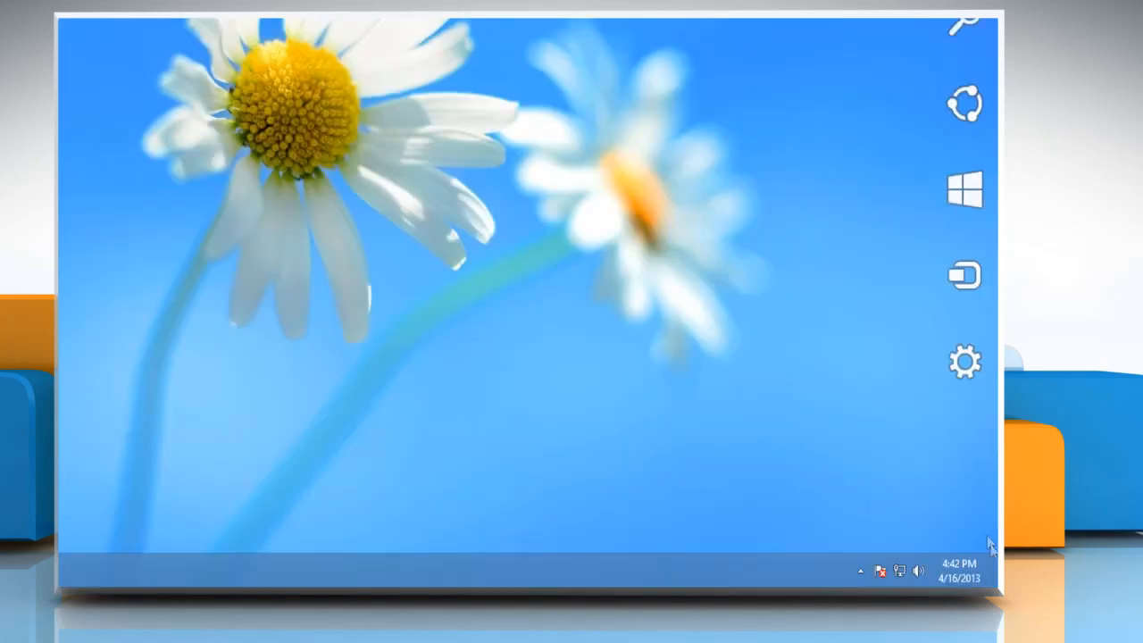
In PC settings, go to Windows Update and start 'Check for updates now'.
click(963, 361)
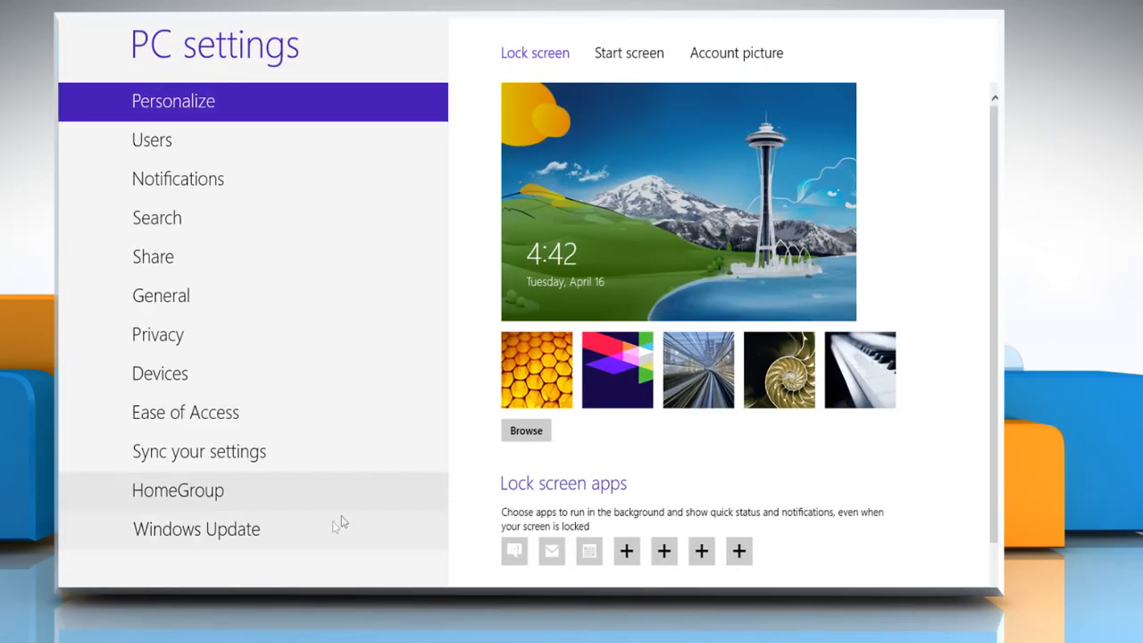
click(197, 529)
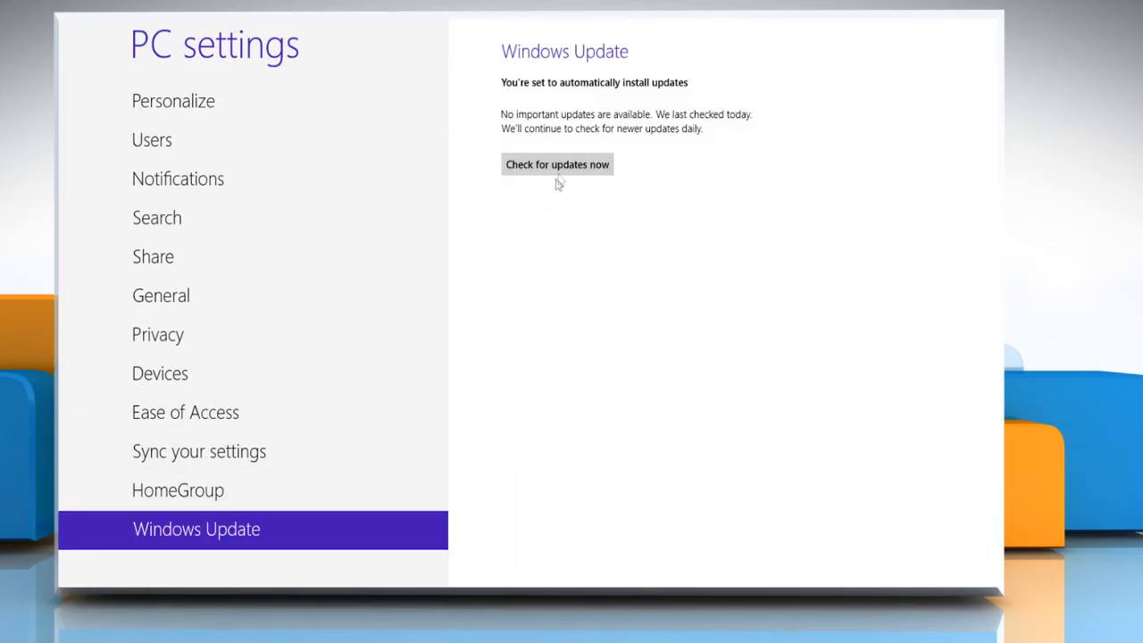
click(558, 164)
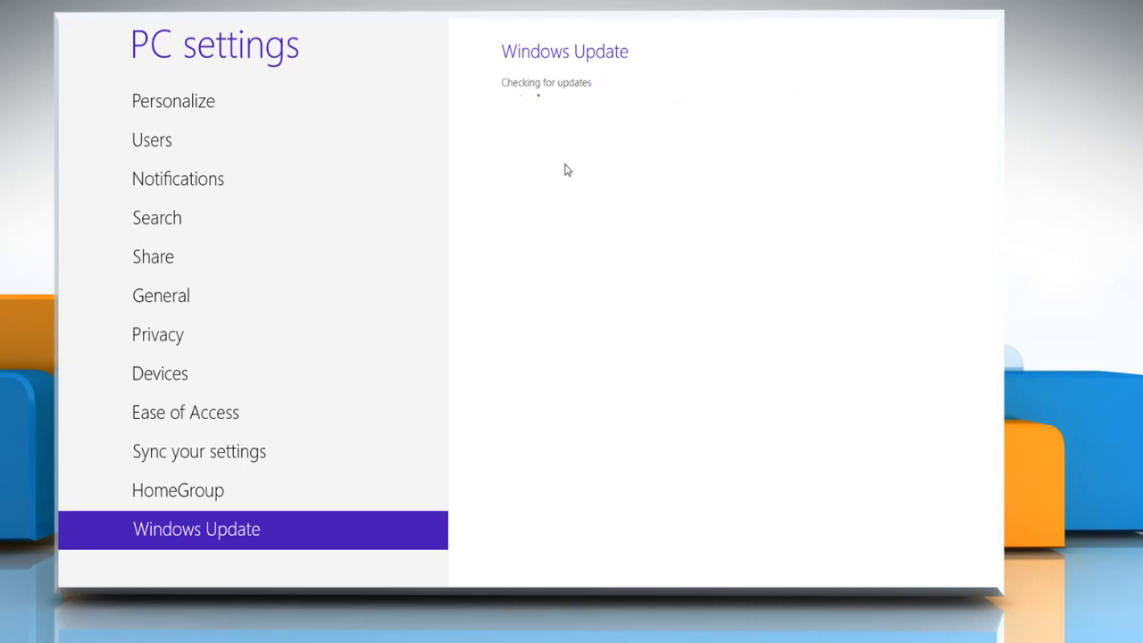